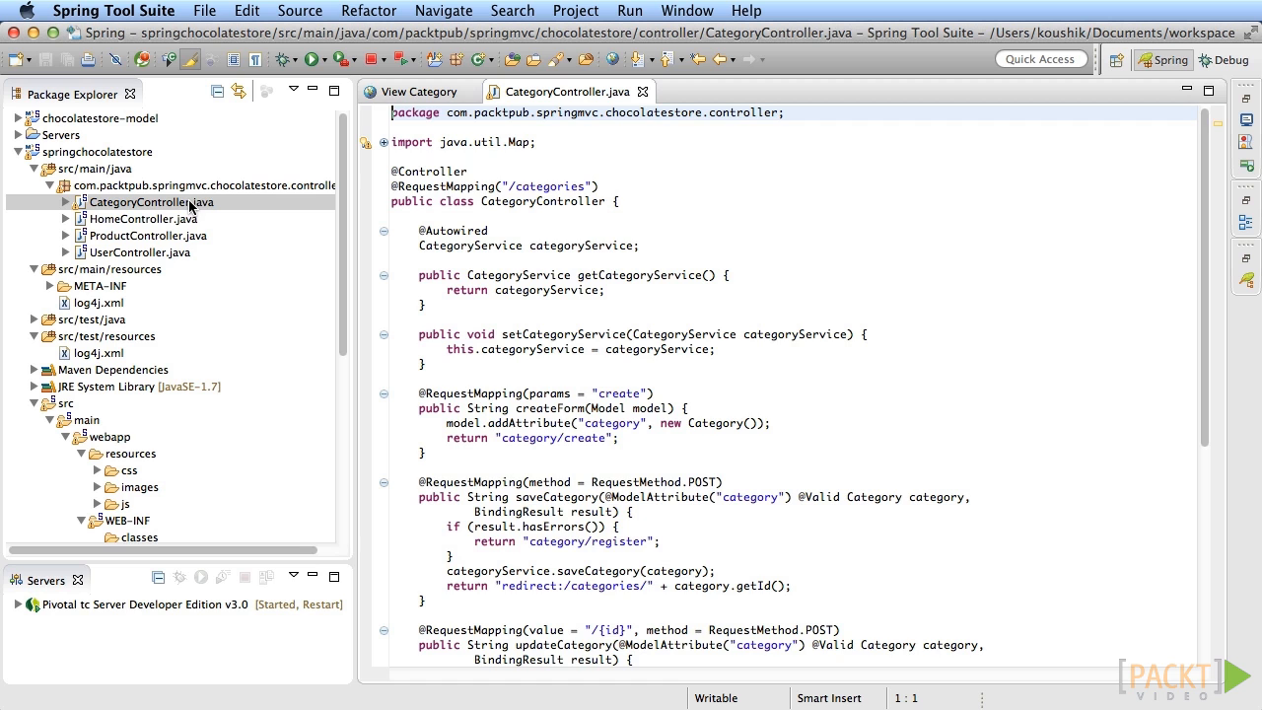
Step: Scroll through CategoryController's create, save, update, view and edit handlers
{"action": "scroll", "scroll_direction": "down", "scroll_amount": 3}
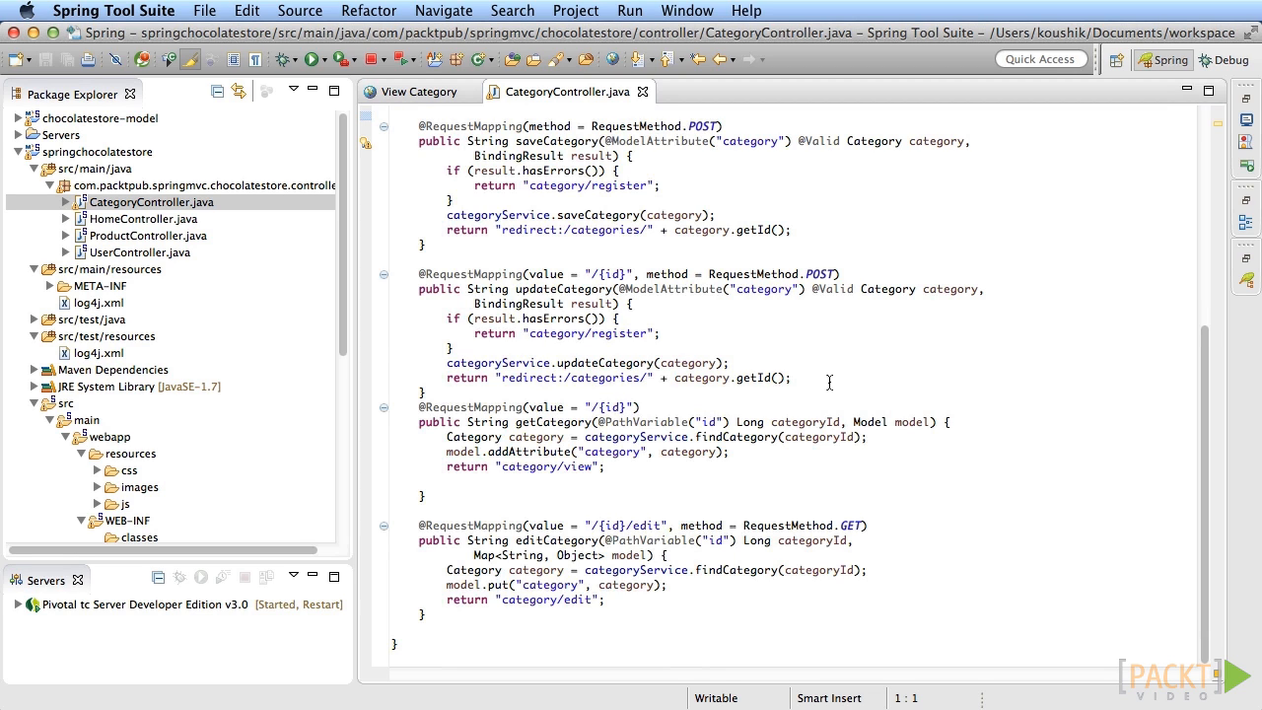
{"action": "mouse_move", "coordinate": [1103, 500]}
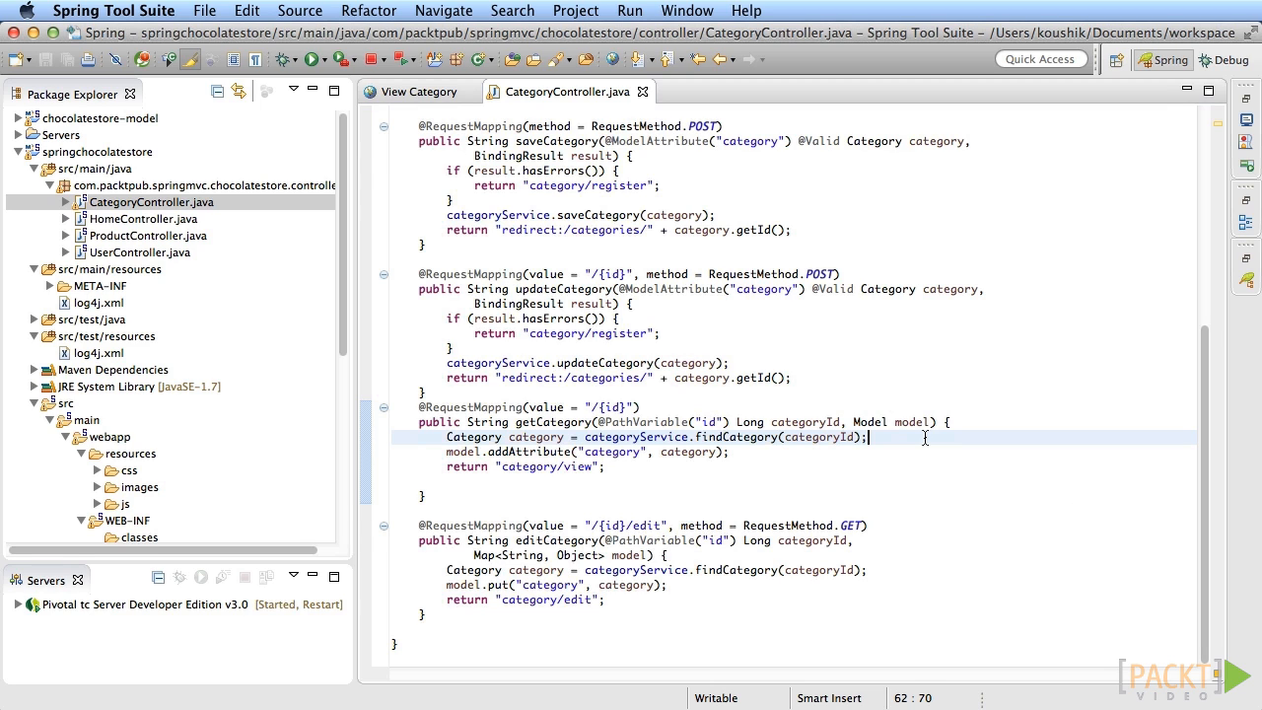
{"action": "mouse_move", "coordinate": [800, 437]}
{"action": "type", "text": "Eagerly"}
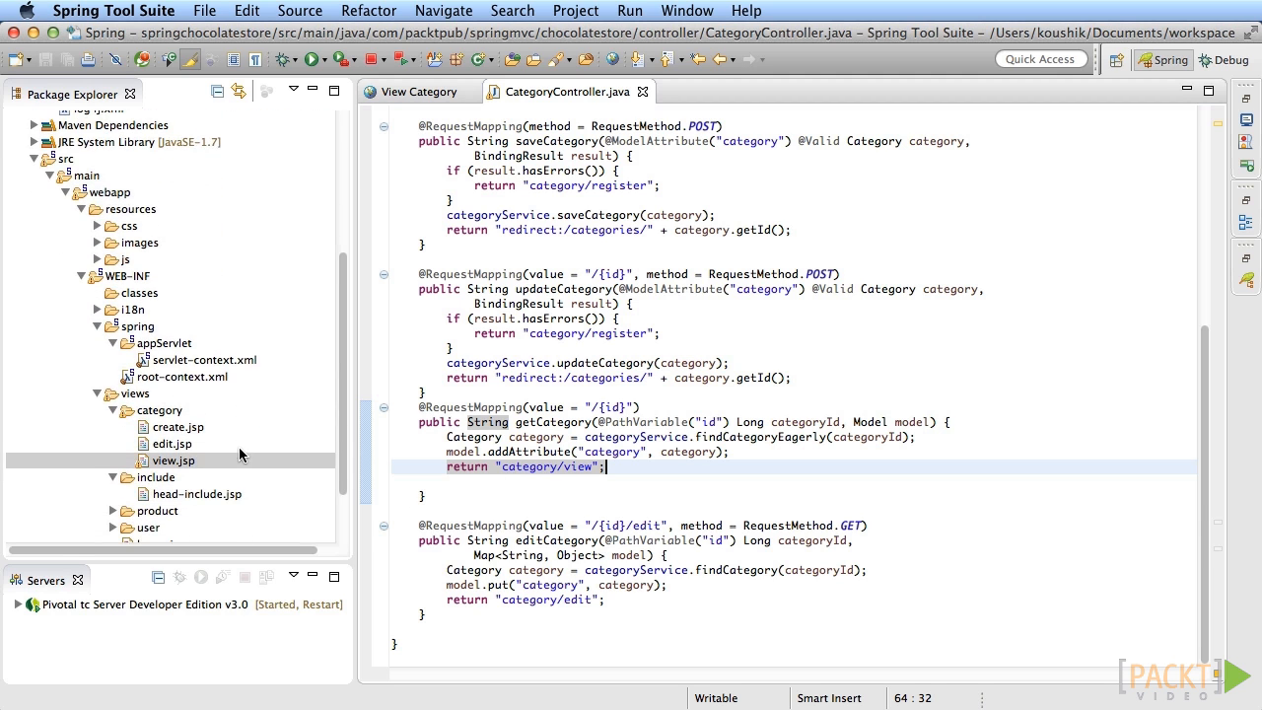
Step: Open view.jsp, add a loop printing each product's item.name with c:out, and save
{"action": "left_click", "coordinate": [173, 447]}
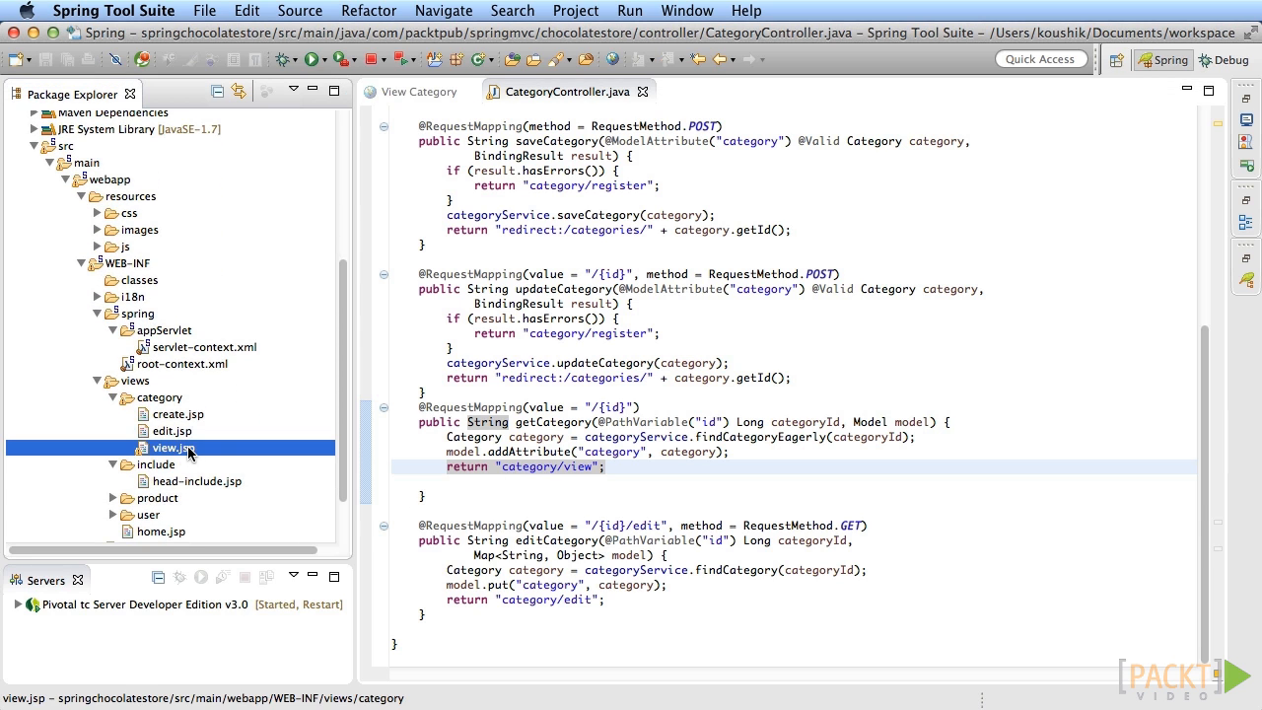
{"action": "double_click", "coordinate": [172, 447]}
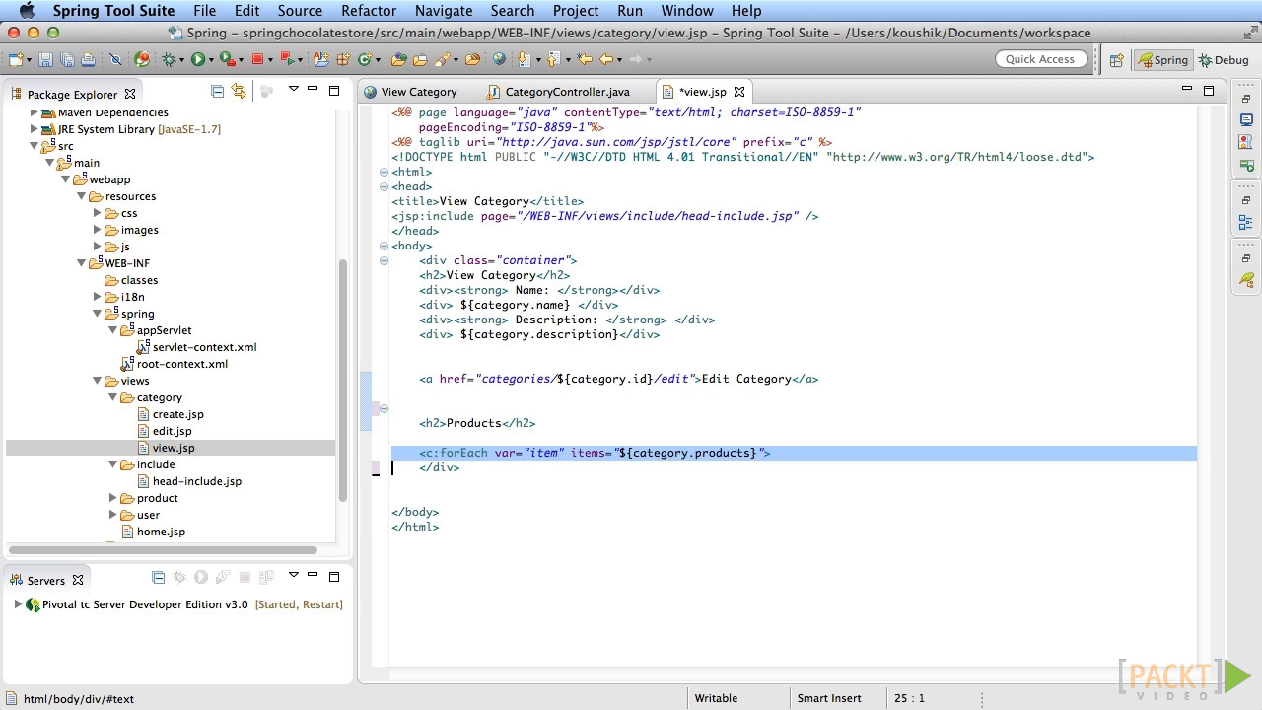
{"action": "type", "text": "<c:out value=\"${item.name}\"/> <br/>"}
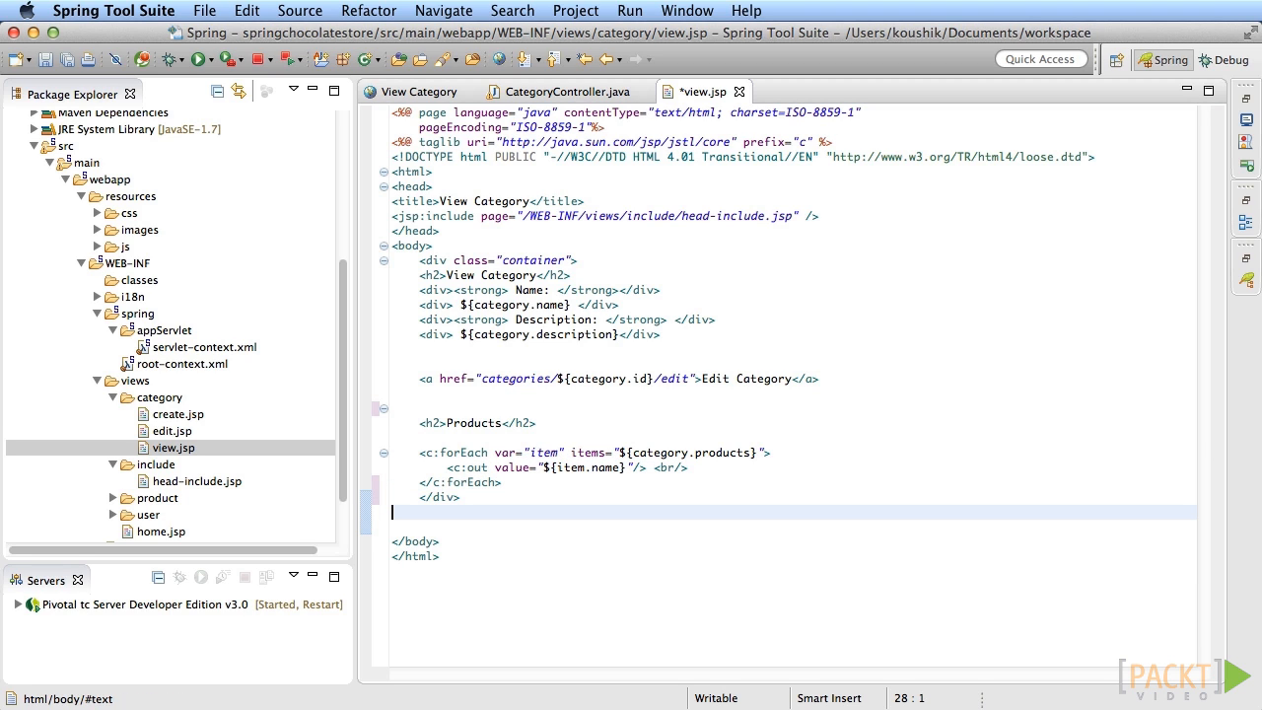
{"action": "key", "text": "cmd+s"}
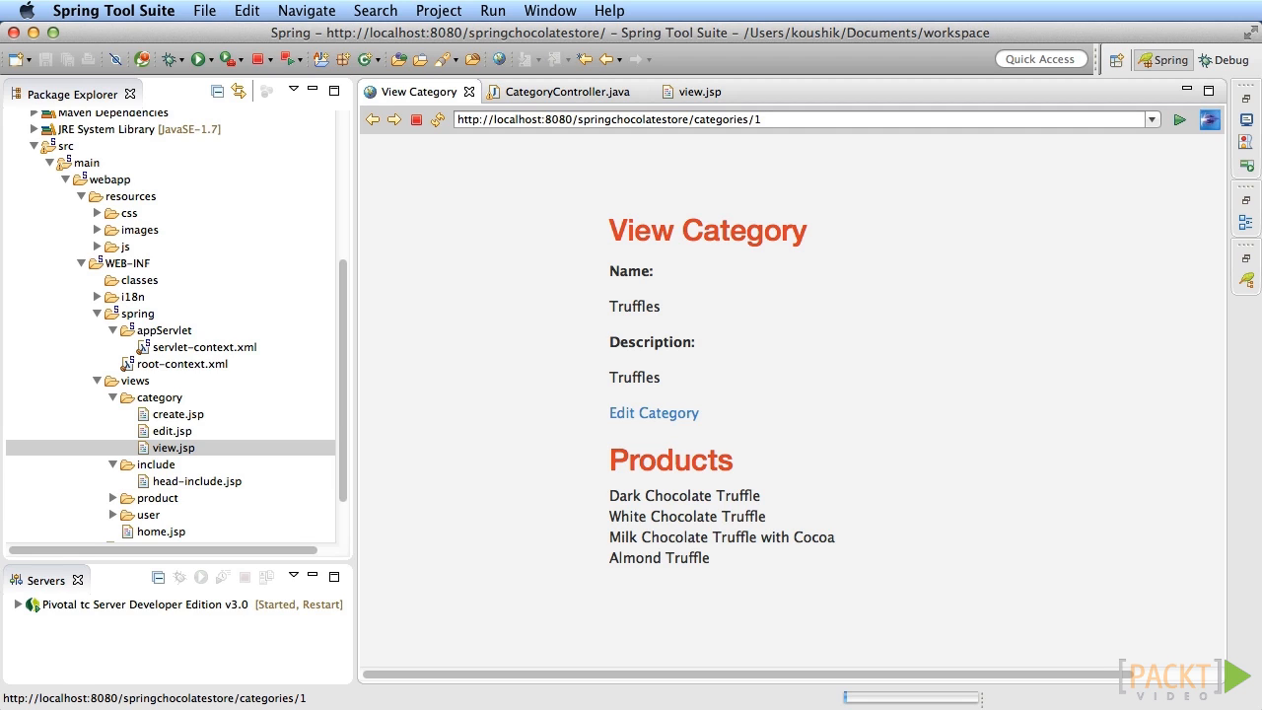
{"action": "left_click", "coordinate": [561, 91]}
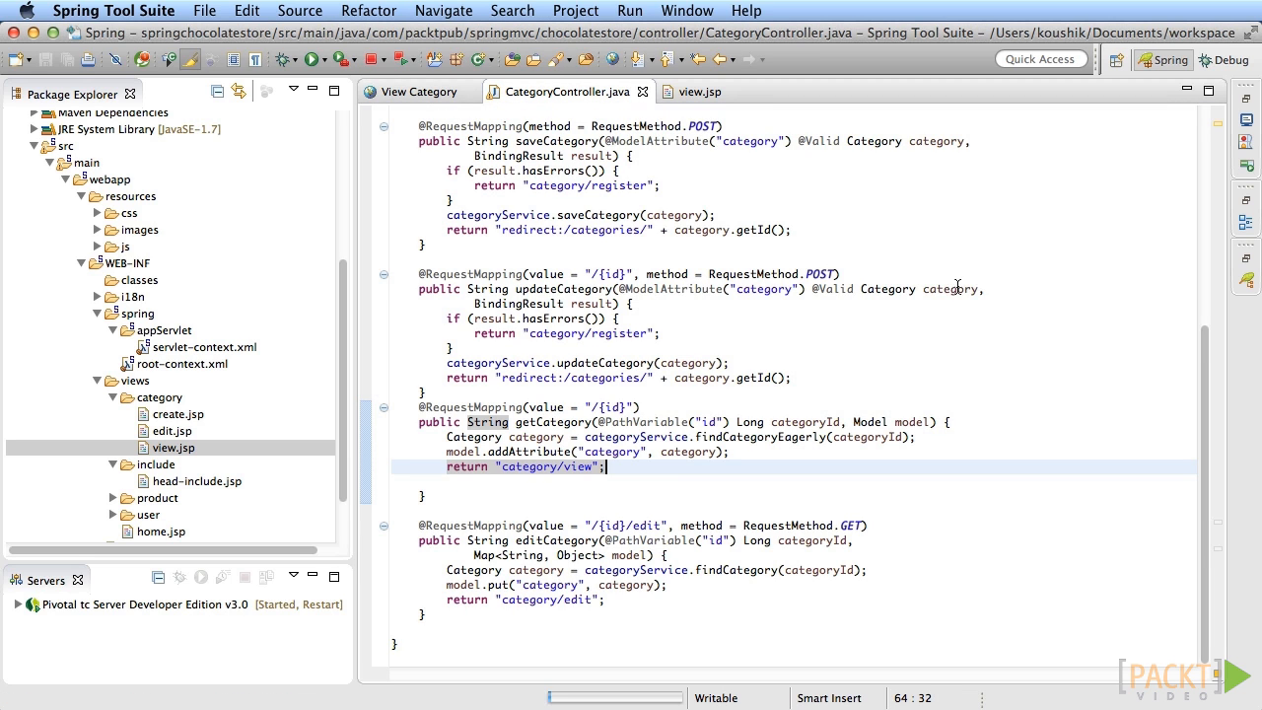
{"action": "mouse_move", "coordinate": [991, 302]}
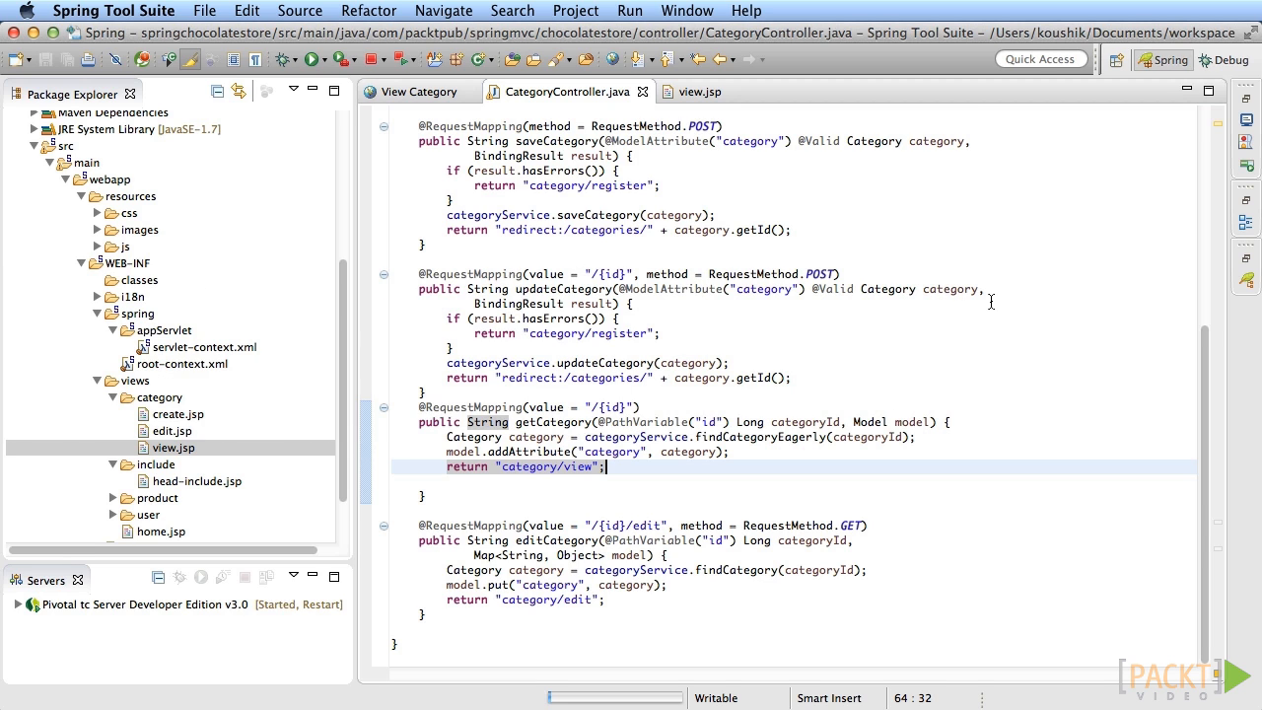
{"action": "mouse_move", "coordinate": [723, 335]}
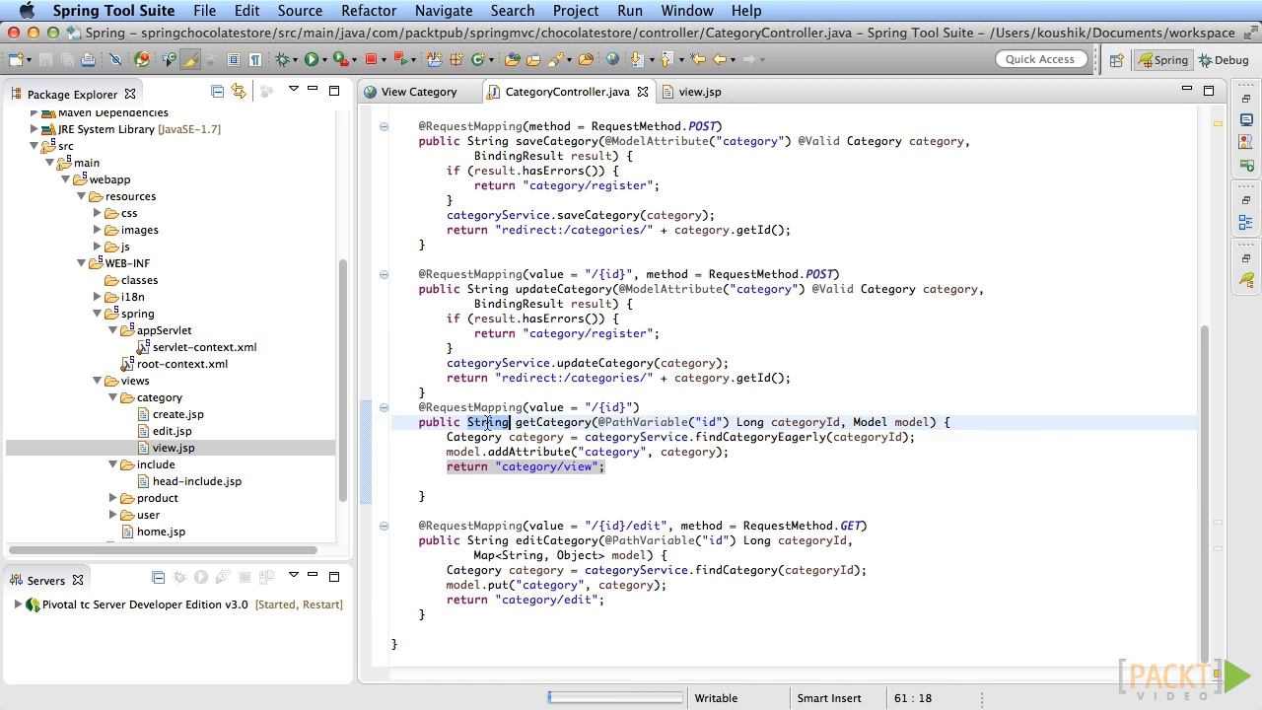
Step: Make getCategory return new ModelAndView("category/view", "category", category)
{"action": "type", "text": "ModelAndView"}
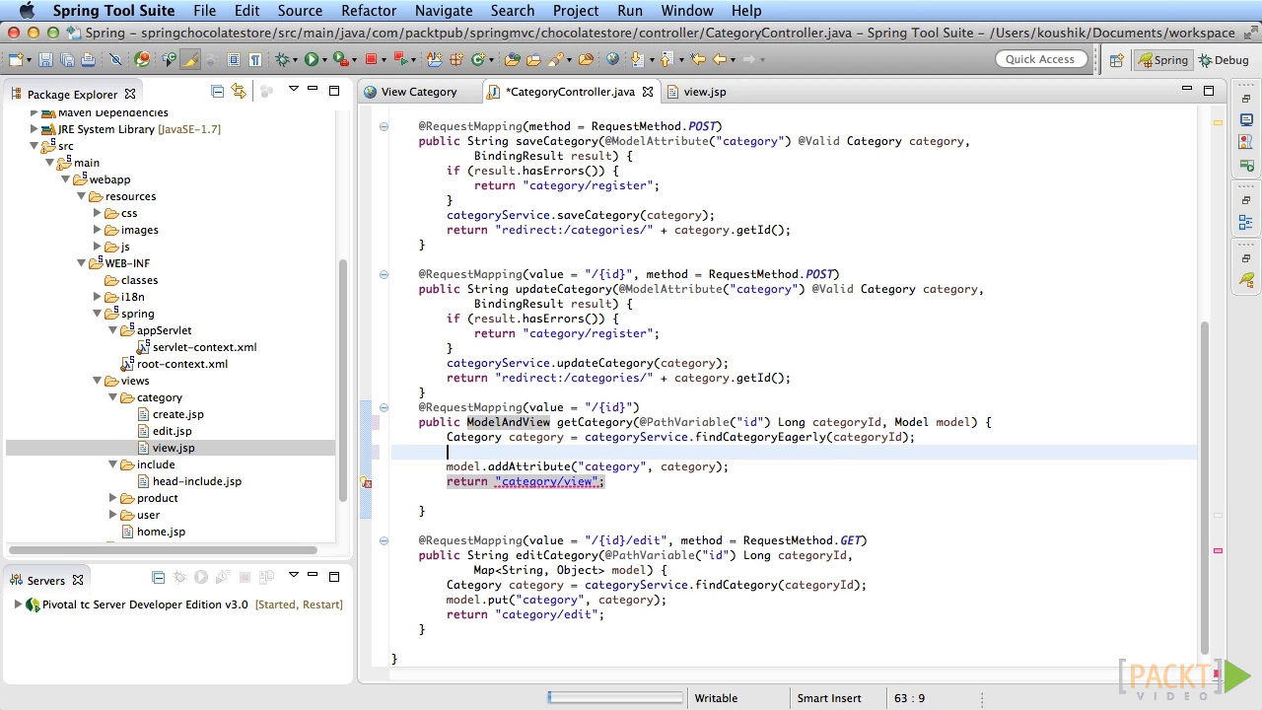
{"action": "type", "text": "new ModelAndView(\"category/view\", \"category\", category);"}
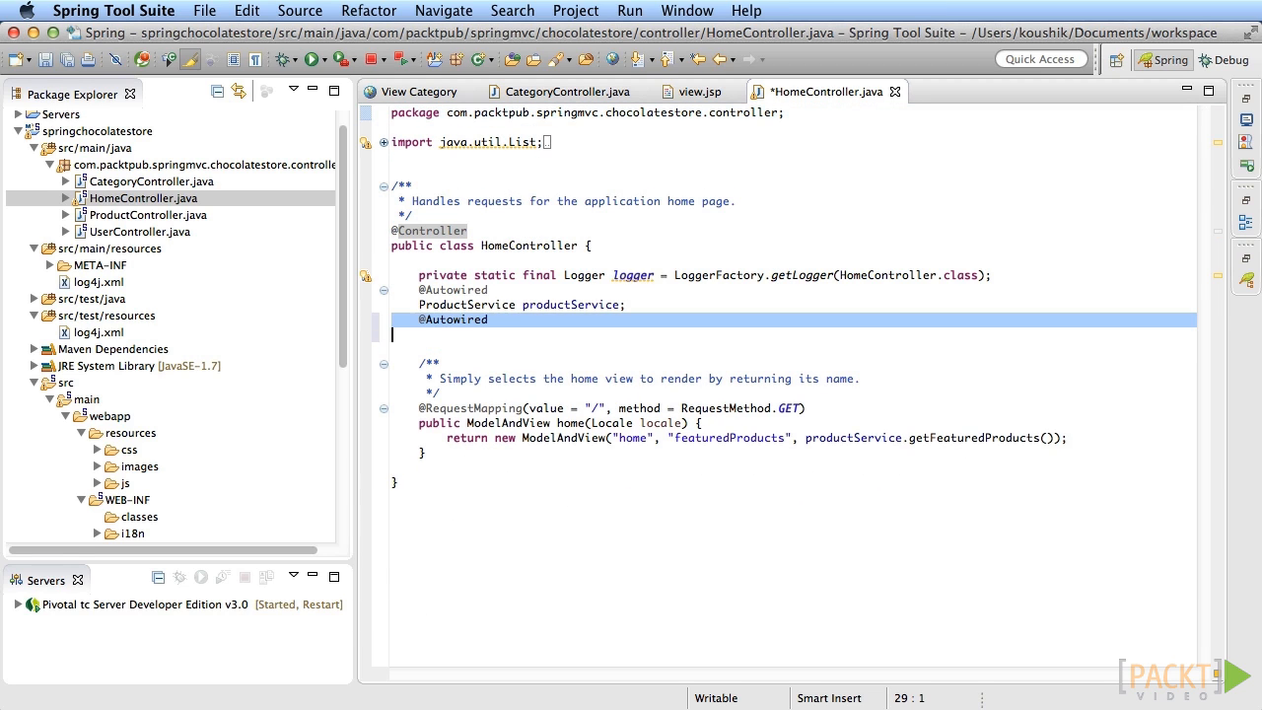
Step: Autowire CategoryService in HomeController and add allCategories to the home ModelAndView, then view Truffles
{"action": "type", "text": "CategoryService categoryService;"}
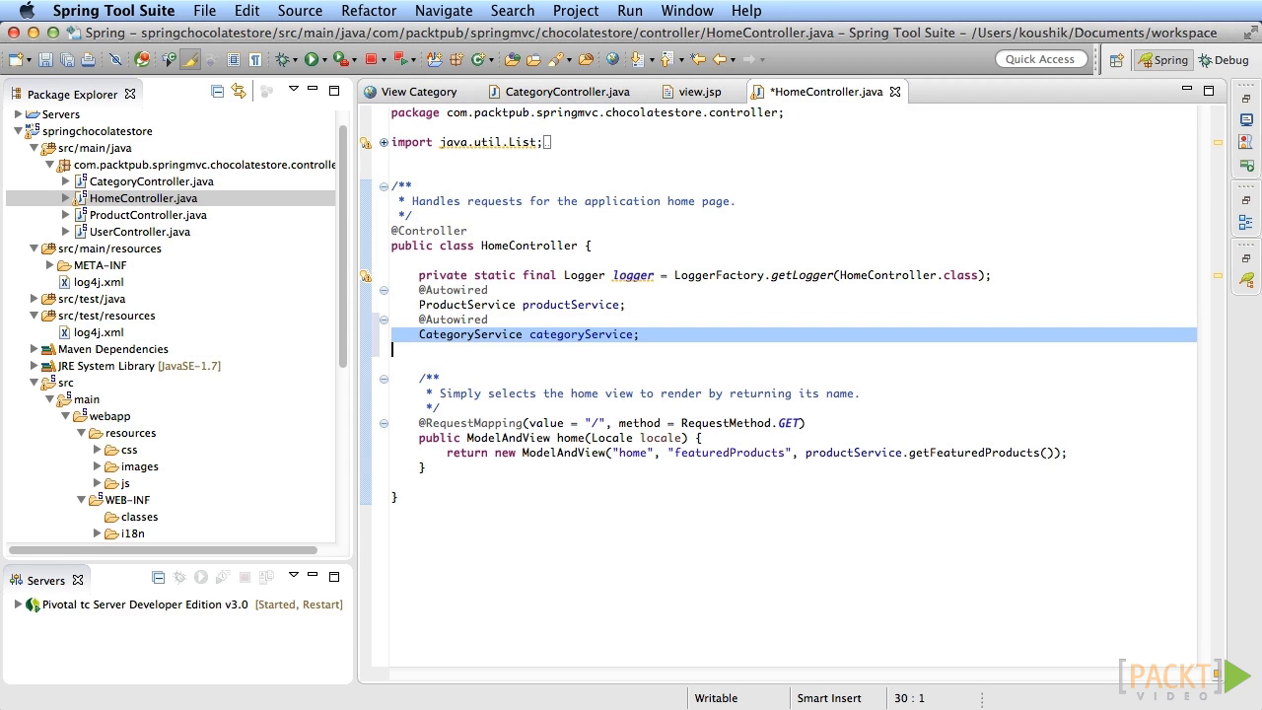
{"action": "key", "text": "Down"}
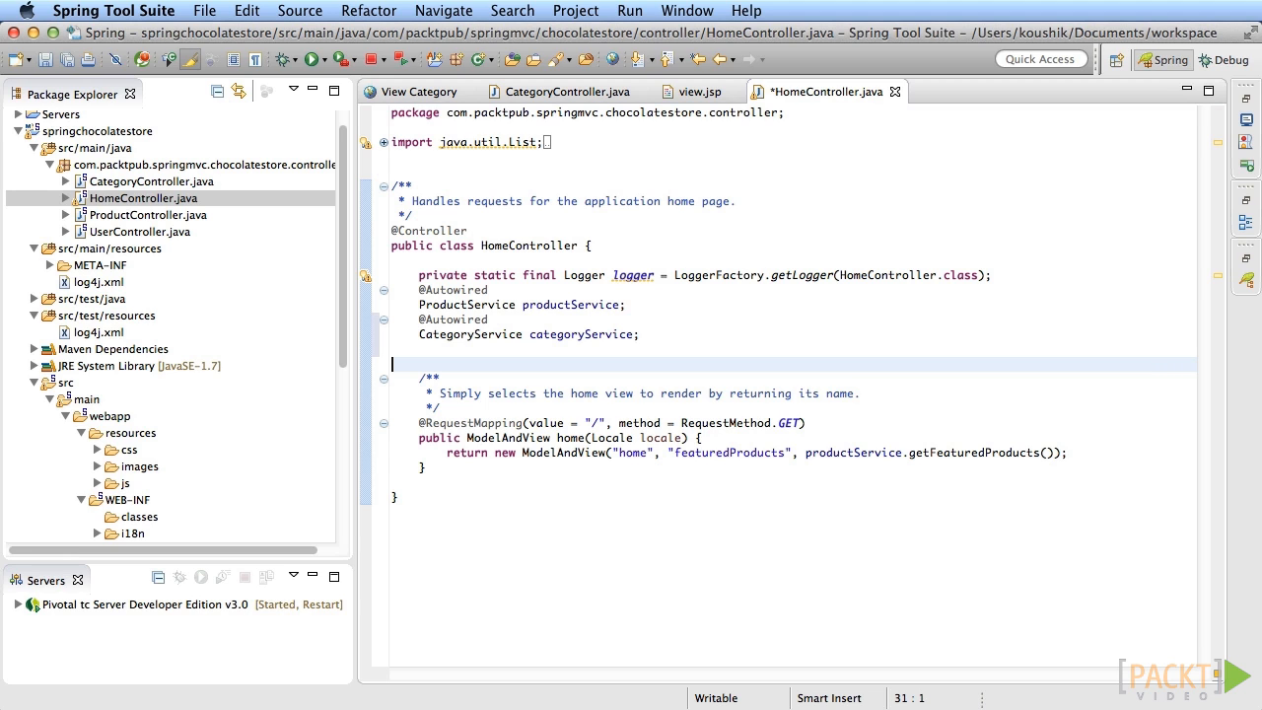
{"action": "type", "text": "List<Category> allCategories = categoryService.getAllCategories();"}
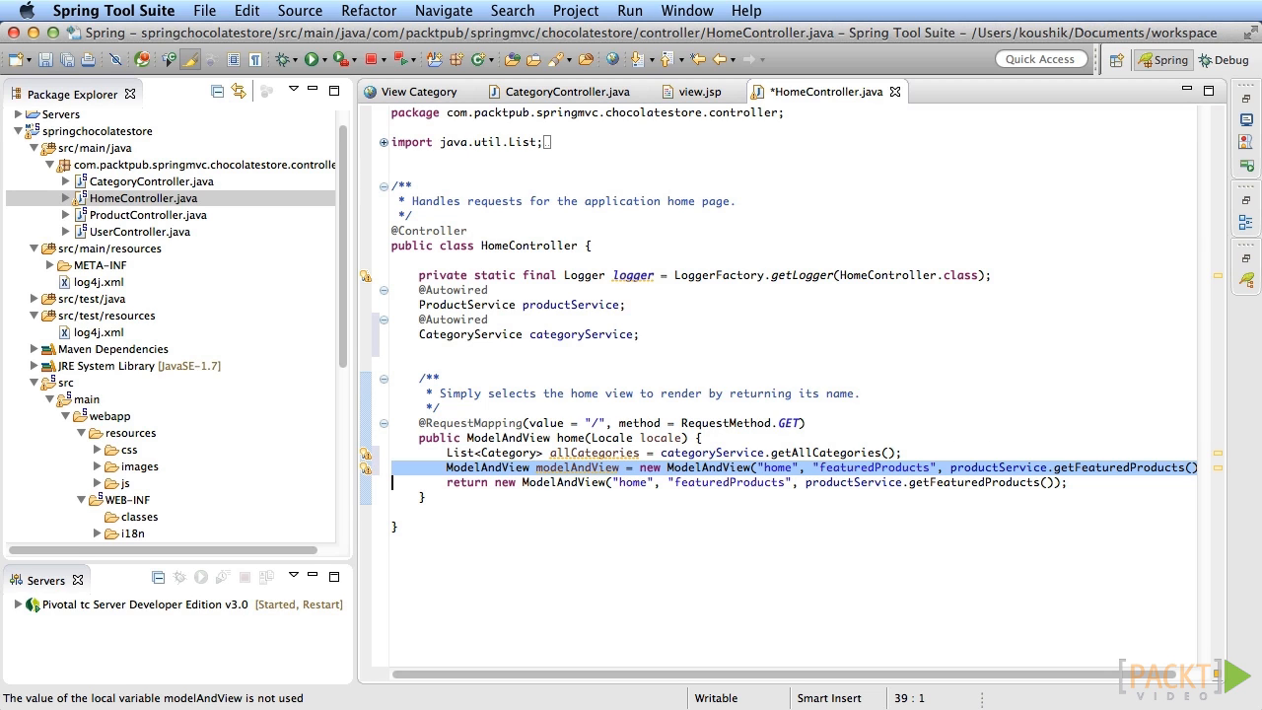
{"action": "type", "text": "modelAndView.addObject(\"allCategories\", allCategories);"}
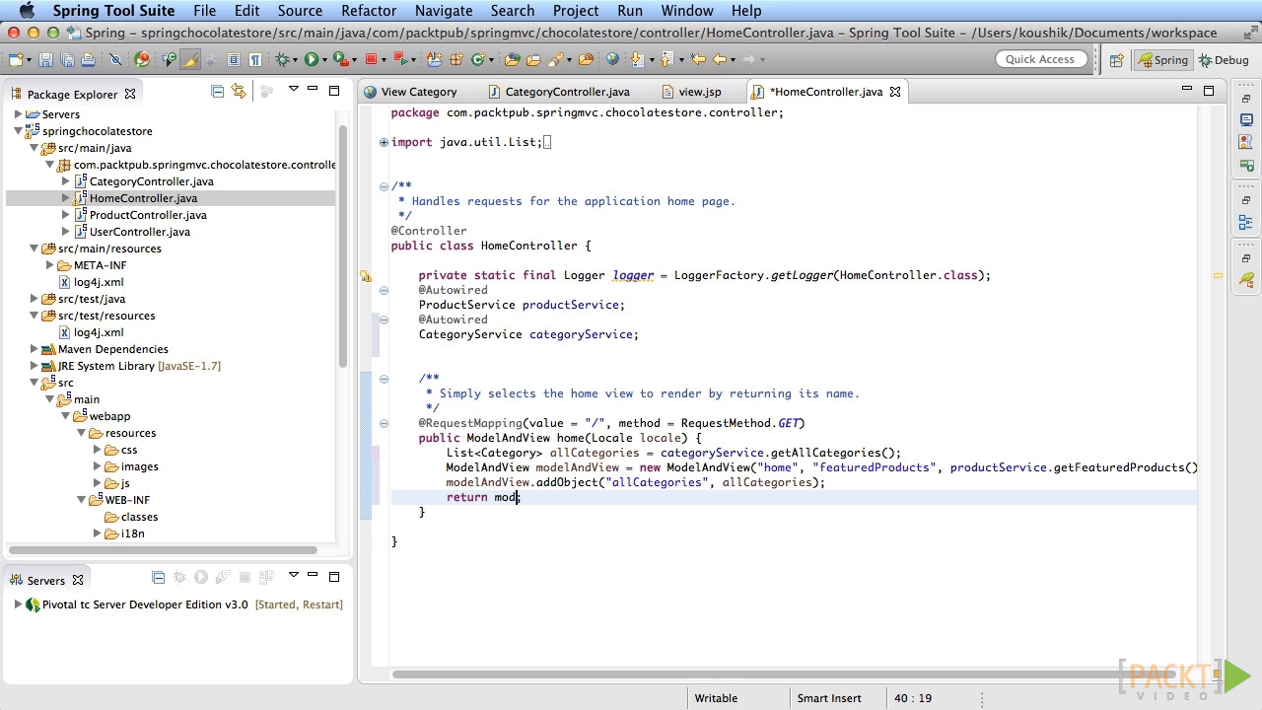
{"action": "left_click", "coordinate": [418, 91]}
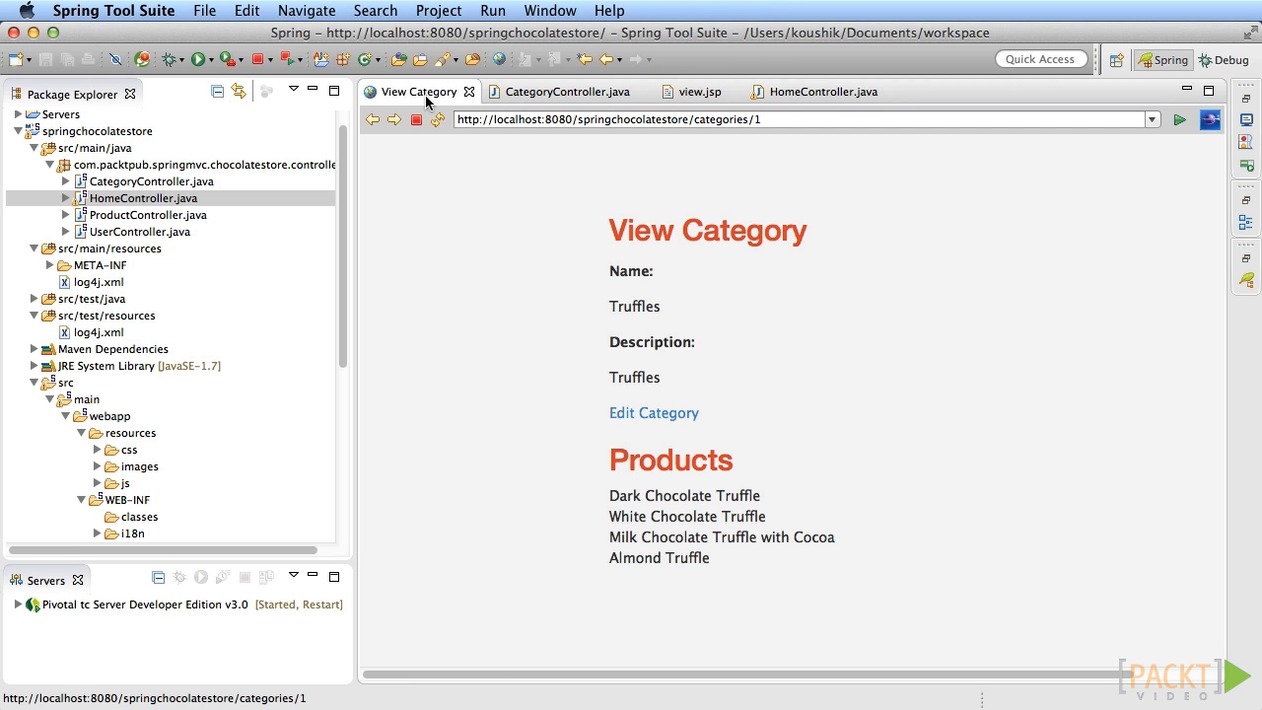
Step: Switch between HomeController.java and home.jsp to review the allCategories link loop
{"action": "left_click", "coordinate": [1112, 91]}
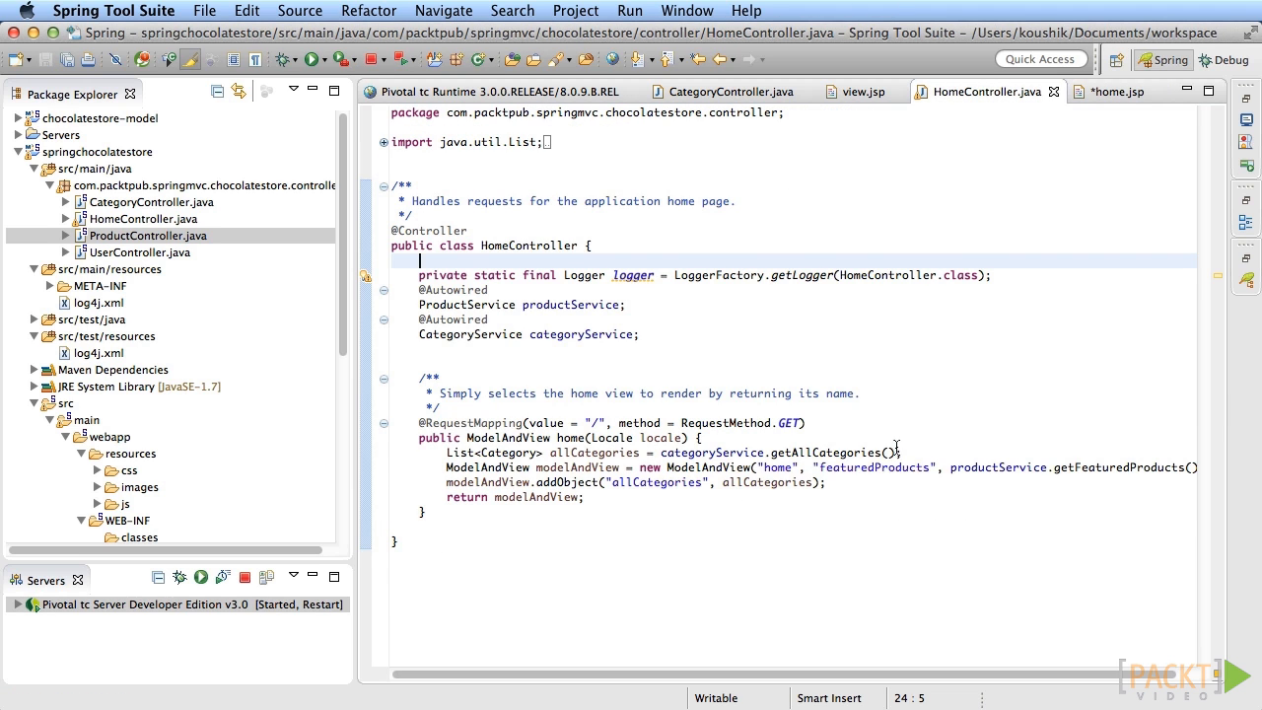
{"action": "left_click", "coordinate": [1113, 91]}
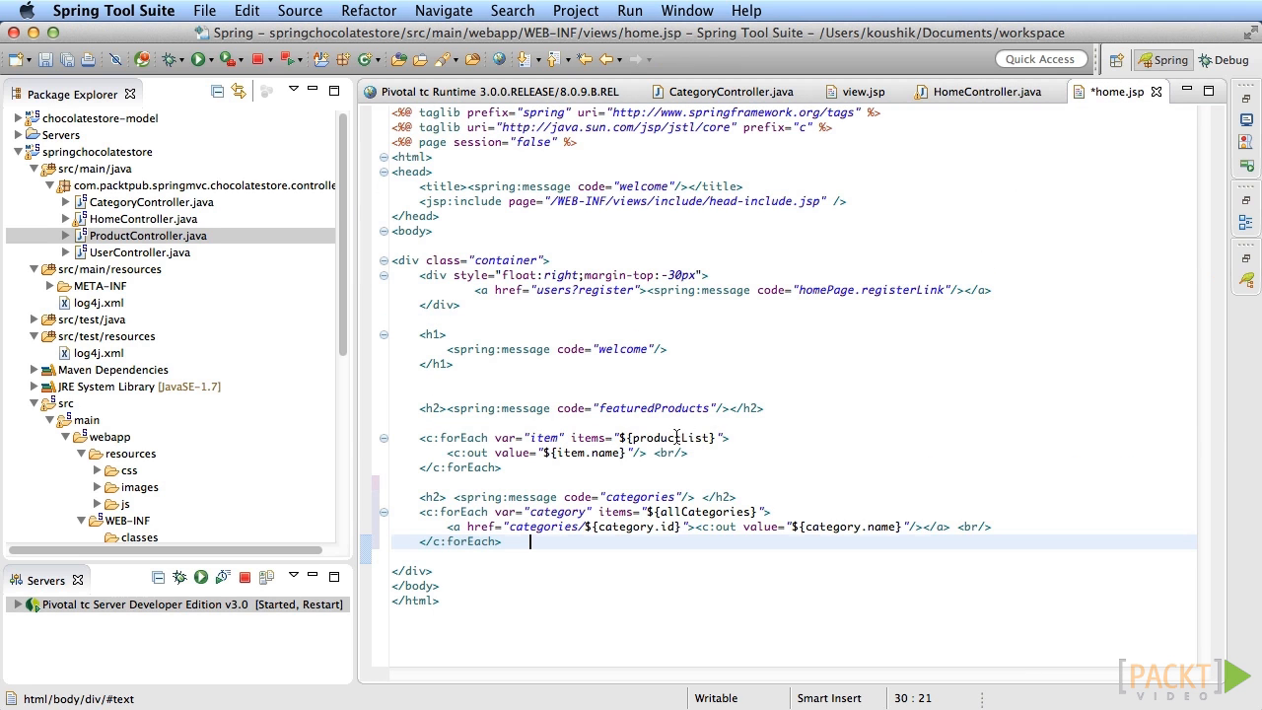
{"action": "left_click", "coordinate": [981, 91]}
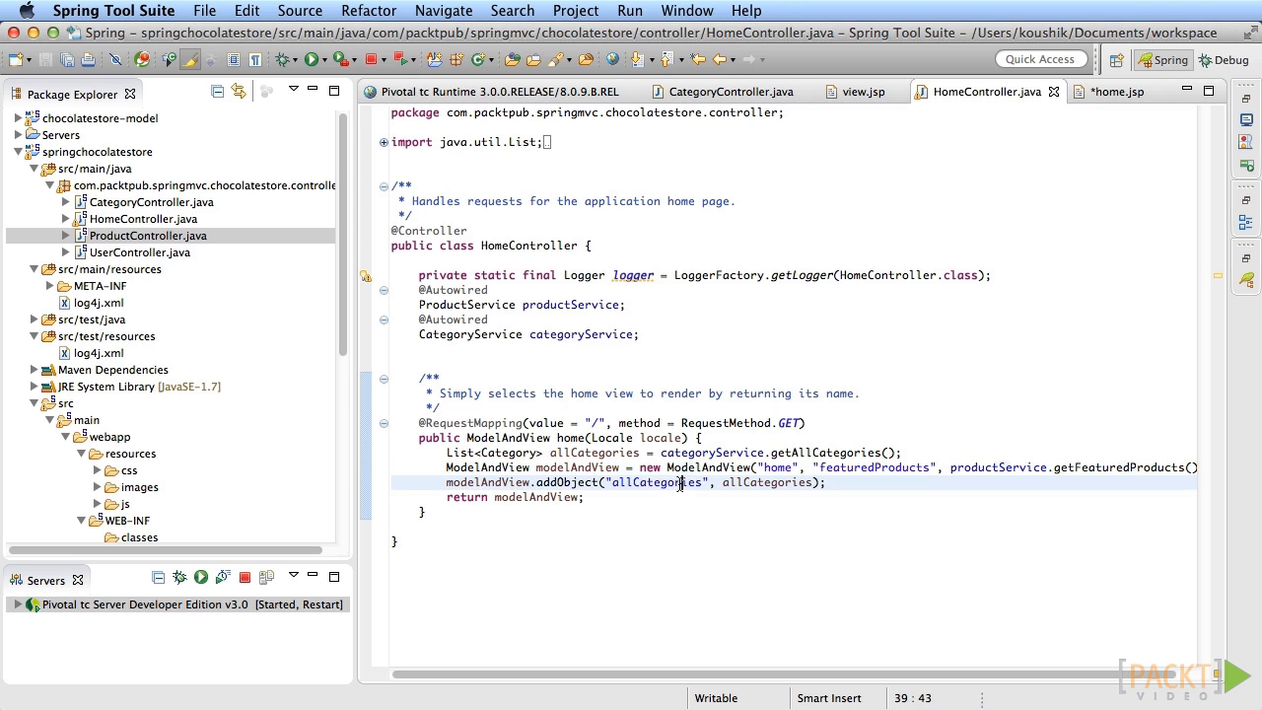
{"action": "left_click", "coordinate": [1119, 91]}
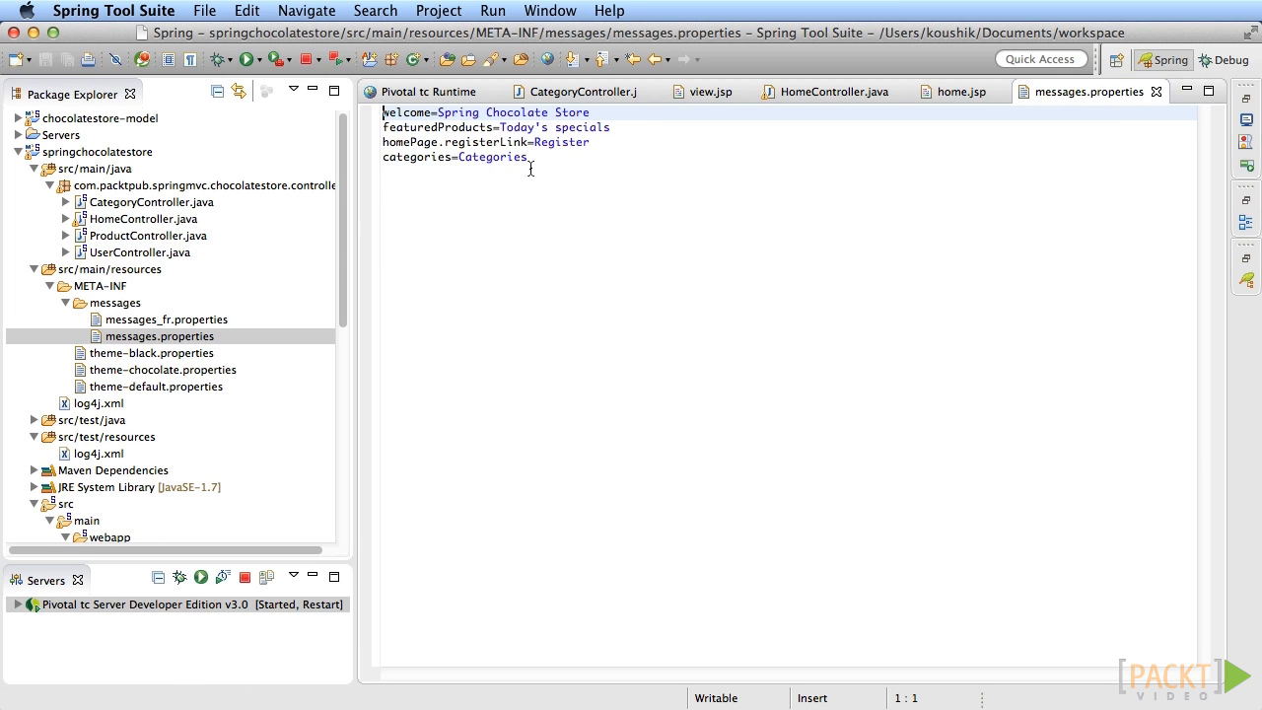
Step: Load the store home page with Truffles and Belgian Chocolates category links
{"action": "left_click", "coordinate": [527, 157]}
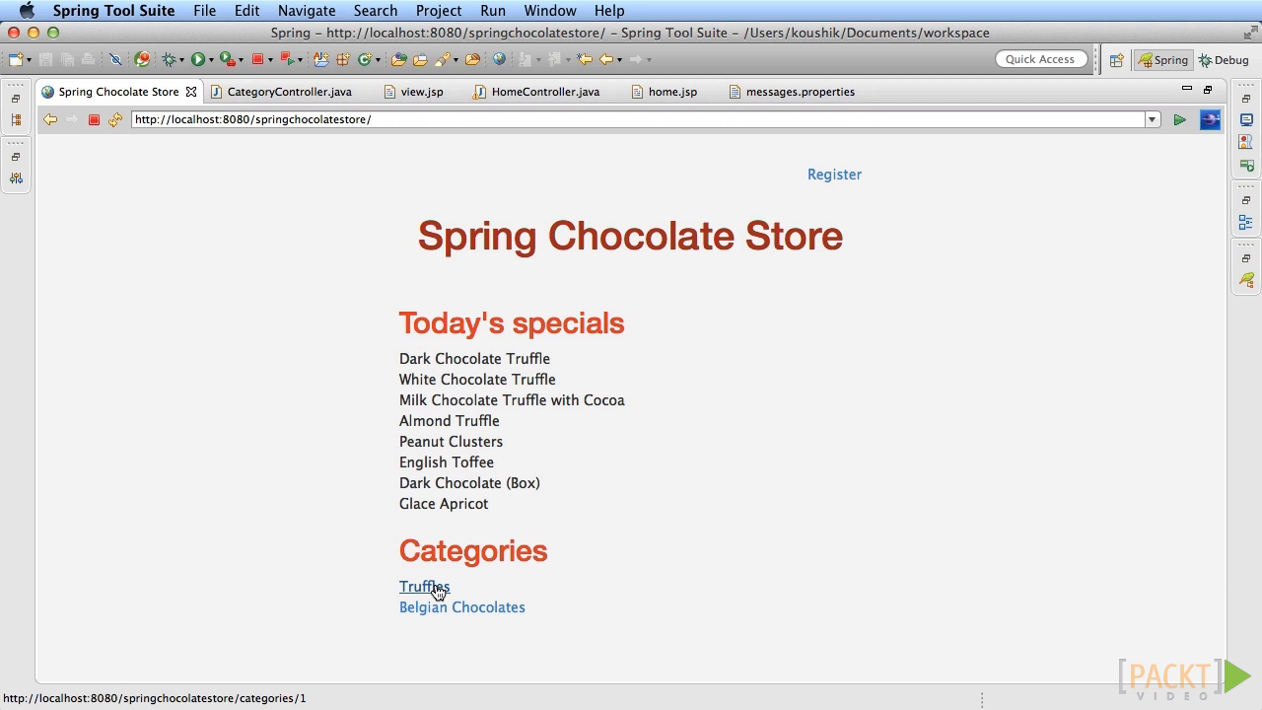
Step: Follow the Truffles link to its four-product page, then return to HomeController.java
{"action": "left_click", "coordinate": [423, 585]}
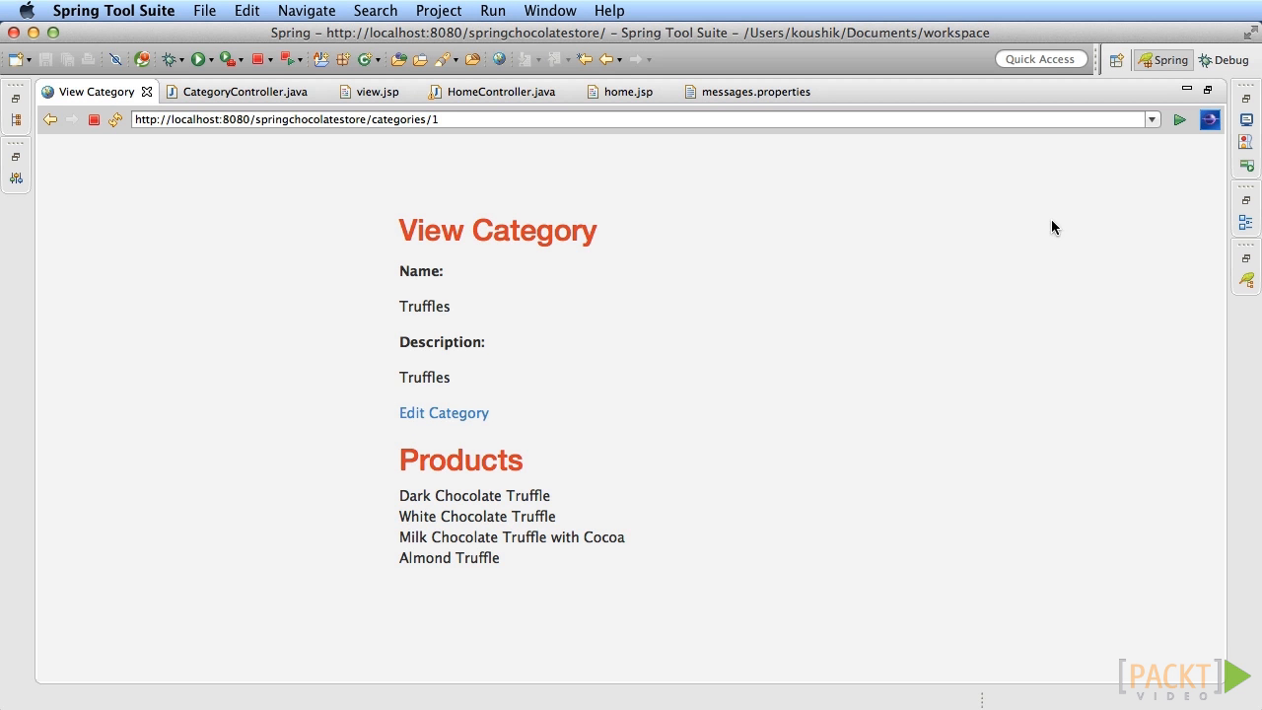
{"action": "left_click", "coordinate": [498, 90]}
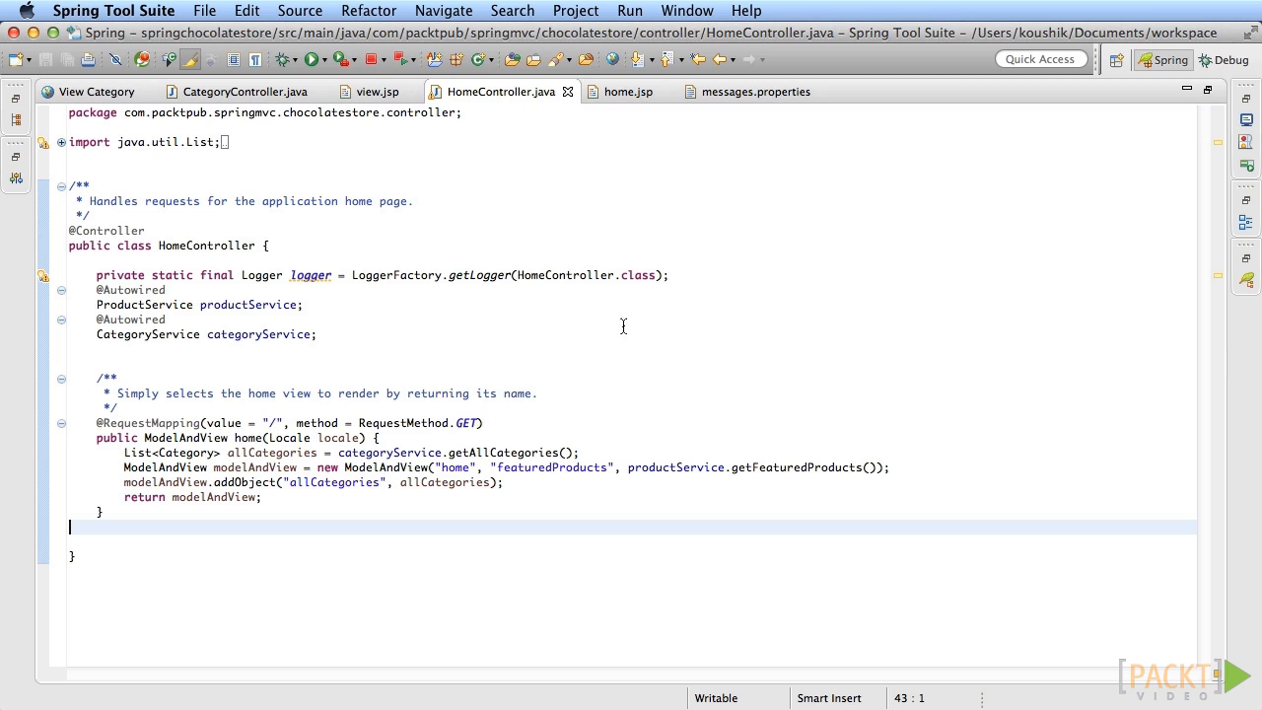
{"action": "mouse_move", "coordinate": [537, 485]}
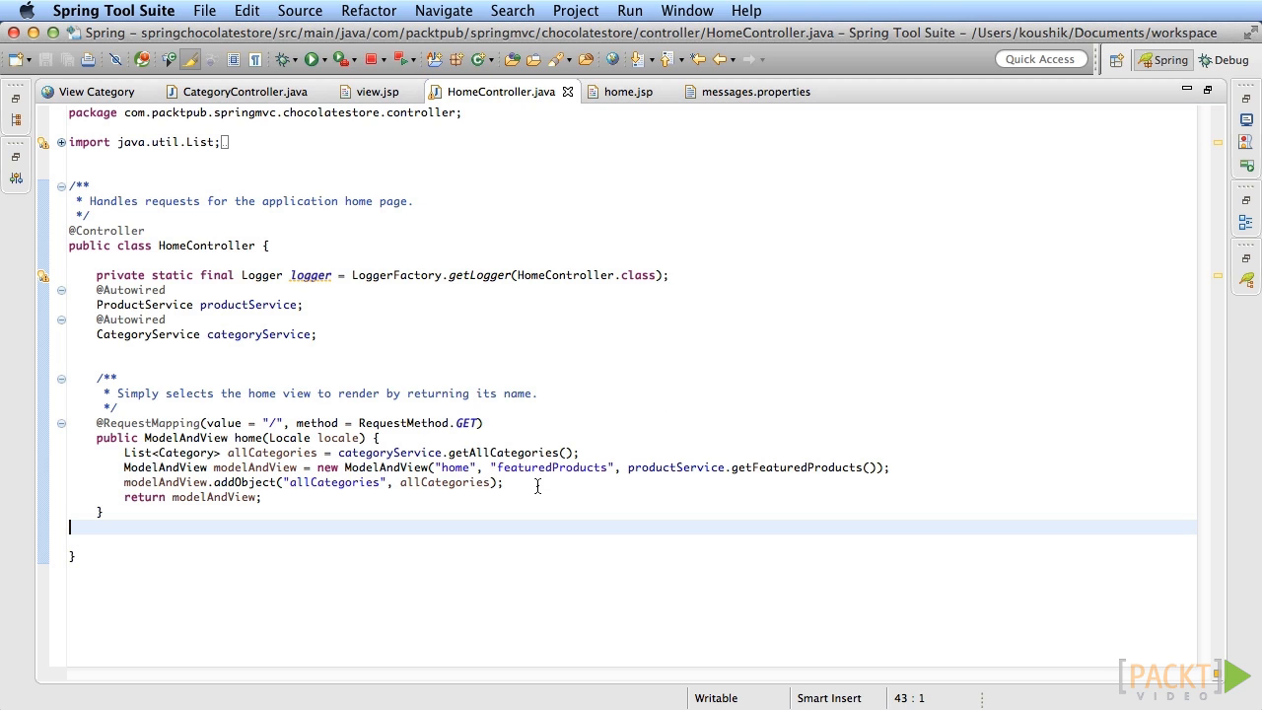
{"action": "left_click", "coordinate": [344, 482]}
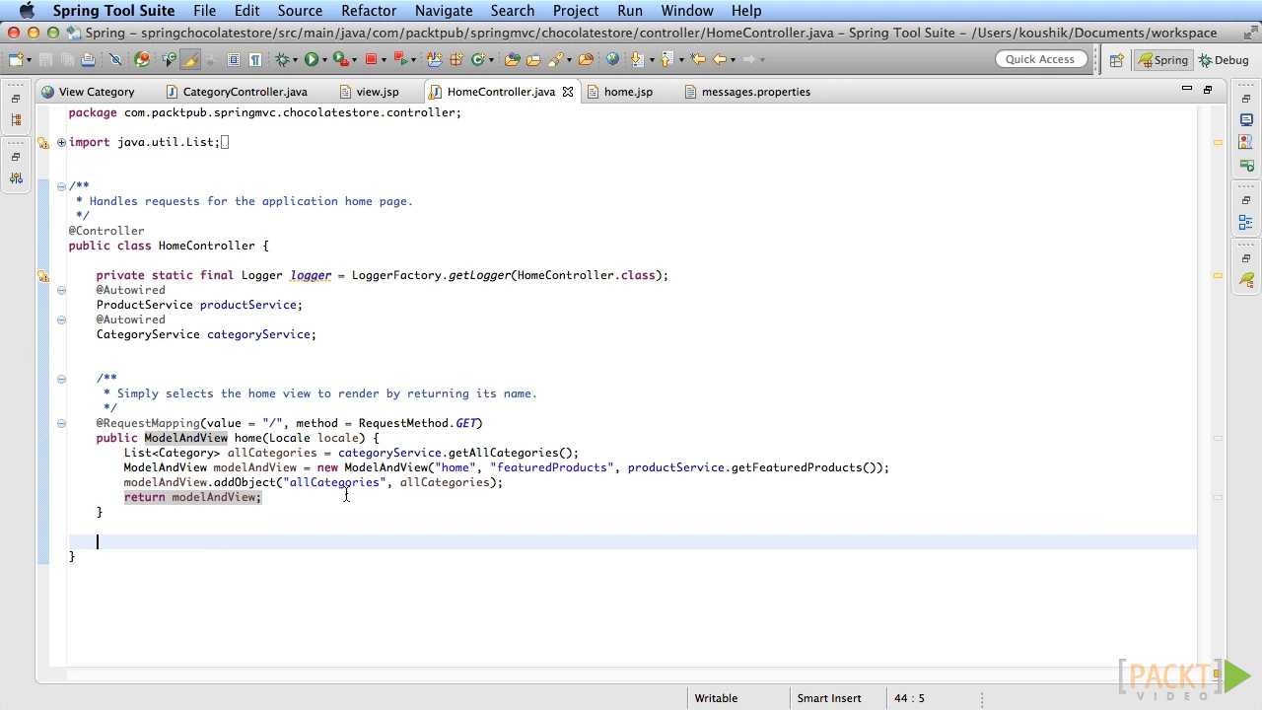
{"action": "type", "text": "@ModelAttribute(\"allCategories\")"}
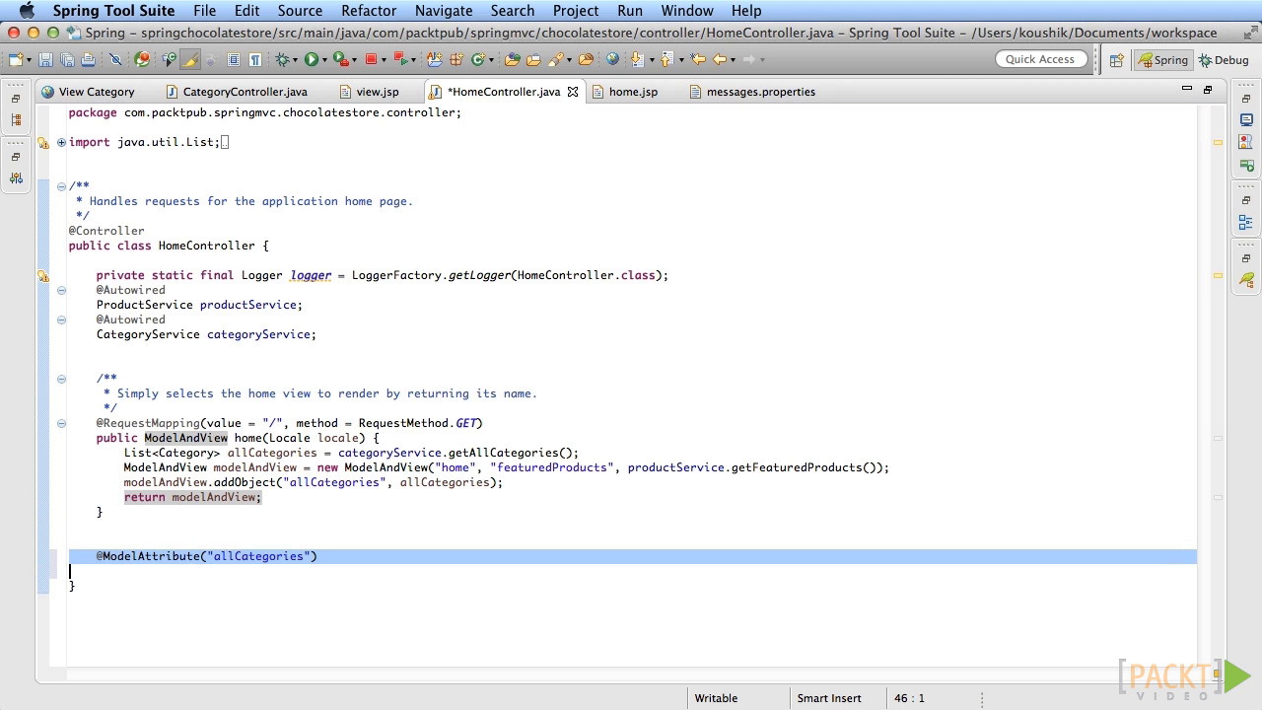
{"action": "type", "text": "public List<Category> fetchAllCategories() {"}
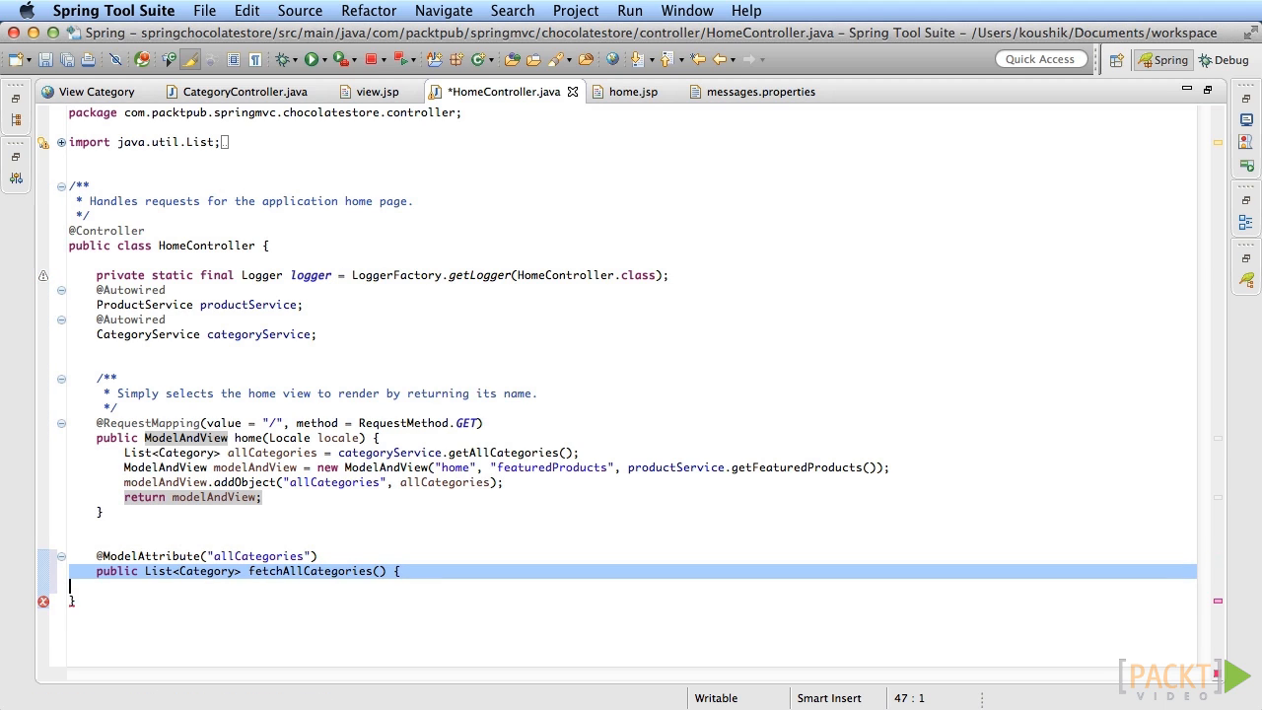
{"action": "type", "text": "return categoryService.getAllCategories();"}
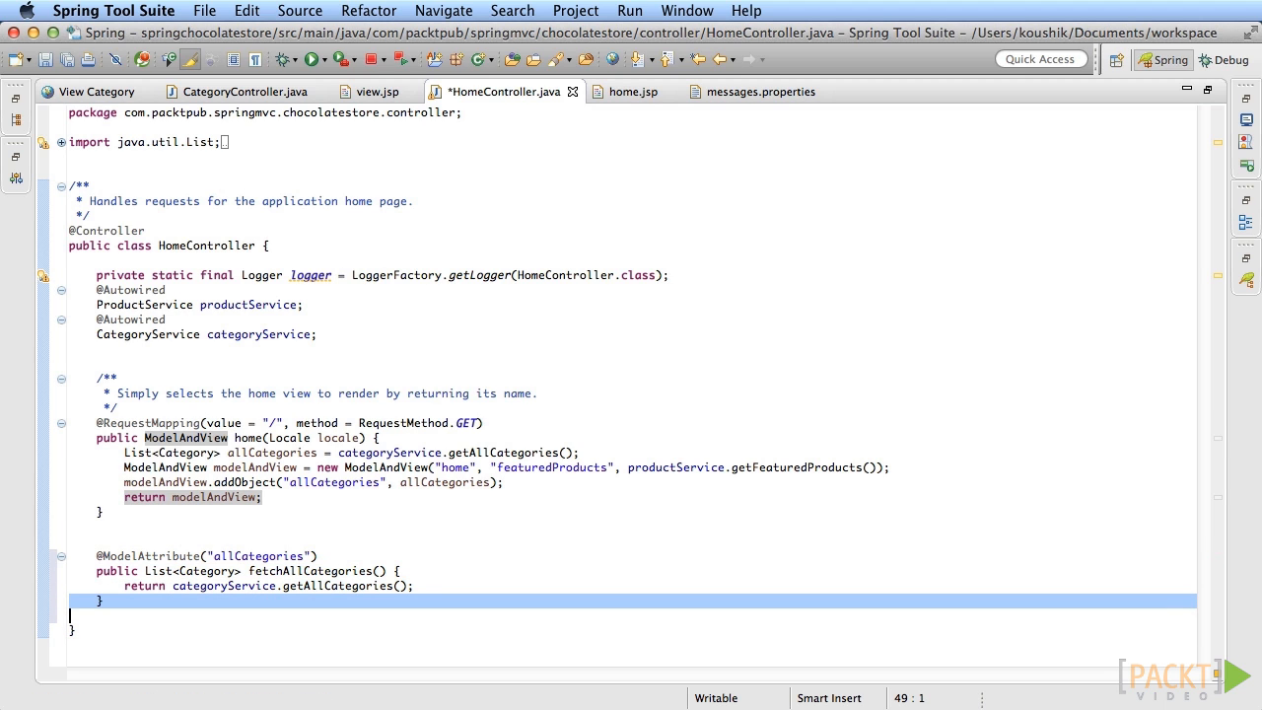